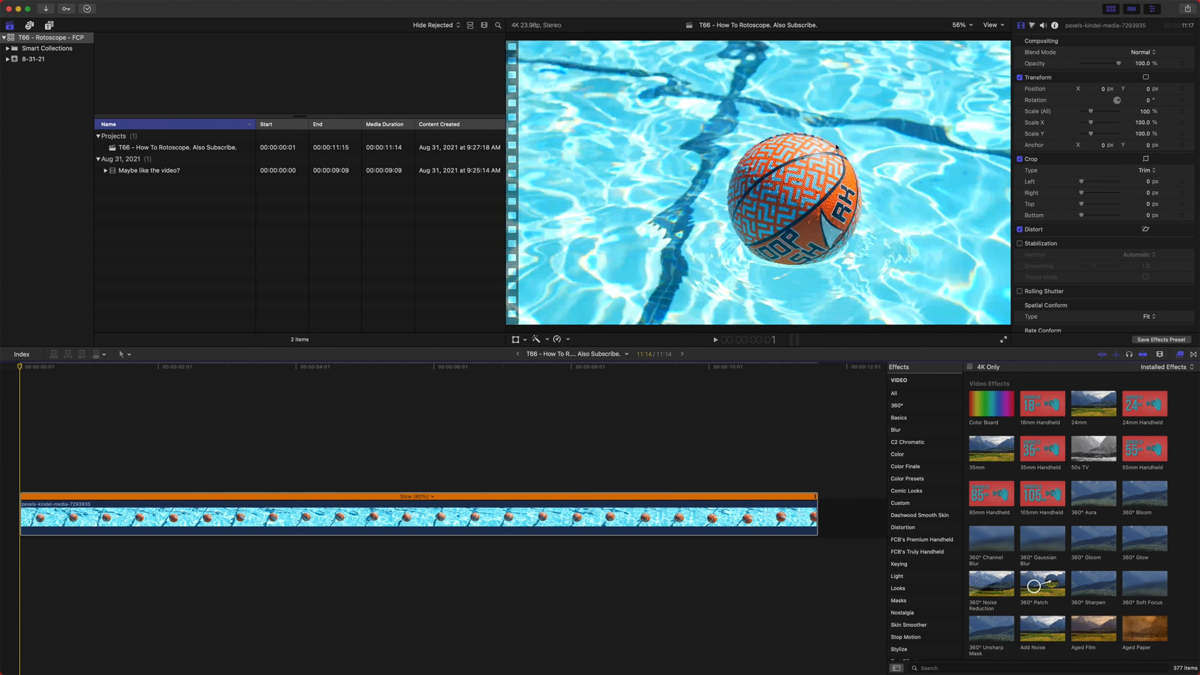
pyautogui.moveTo(734, 232)
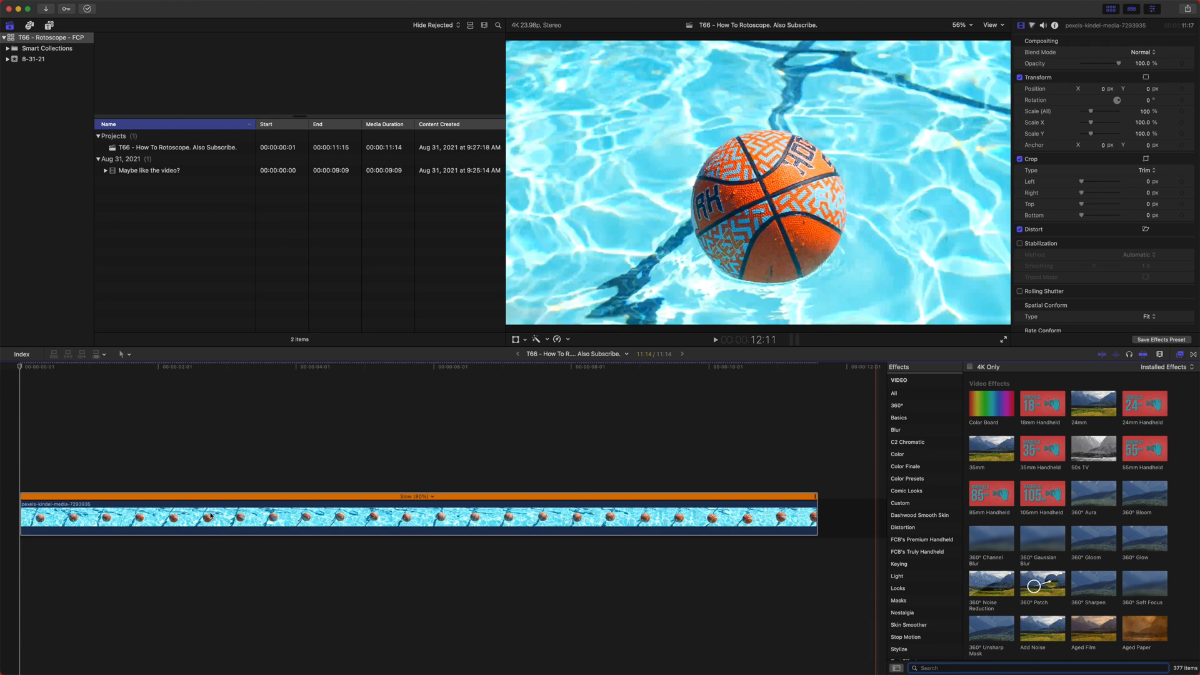
# Step: Search the Effects browser for "shap" to find the Shape Mask effect for the pool clip
pyautogui.click(636, 366)
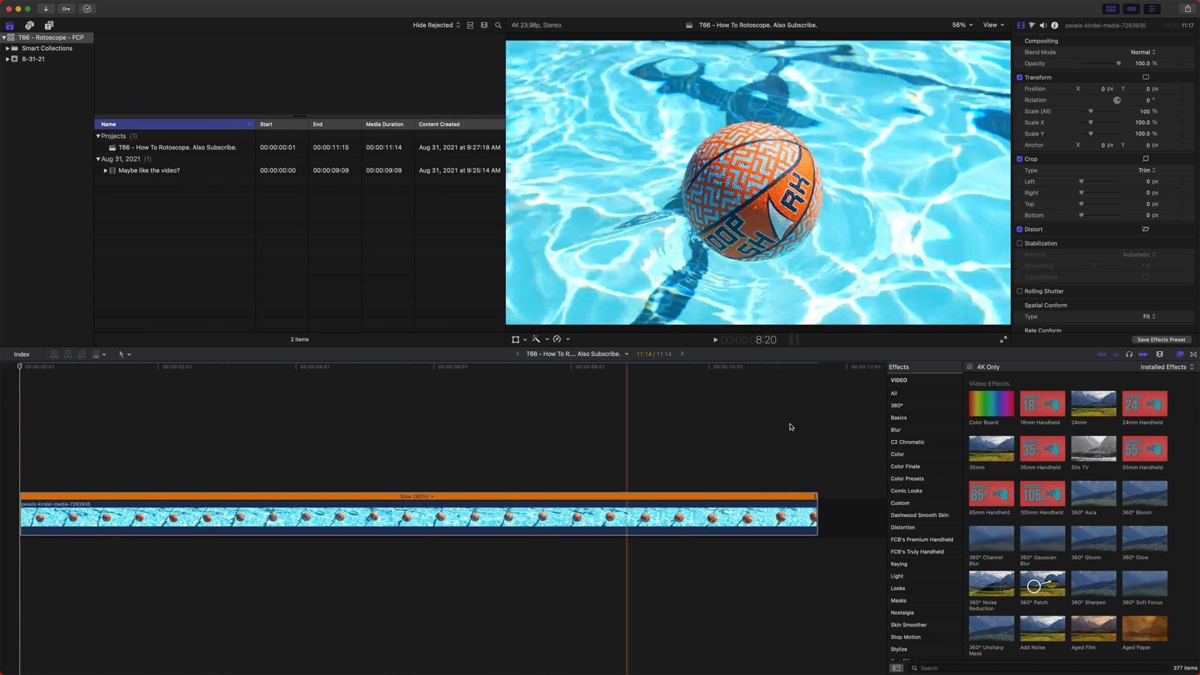
pyautogui.write('shap')
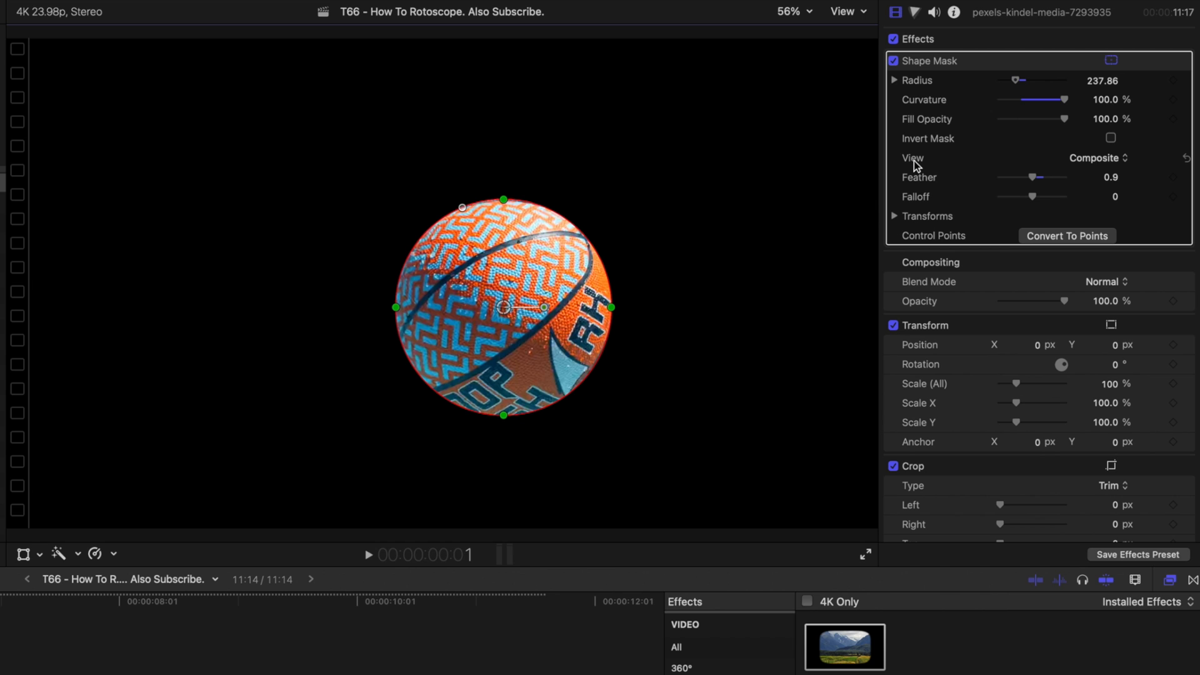
# Step: Set the Shape Mask View to Original so the full pool footage shows around the ball
pyautogui.click(1100, 158)
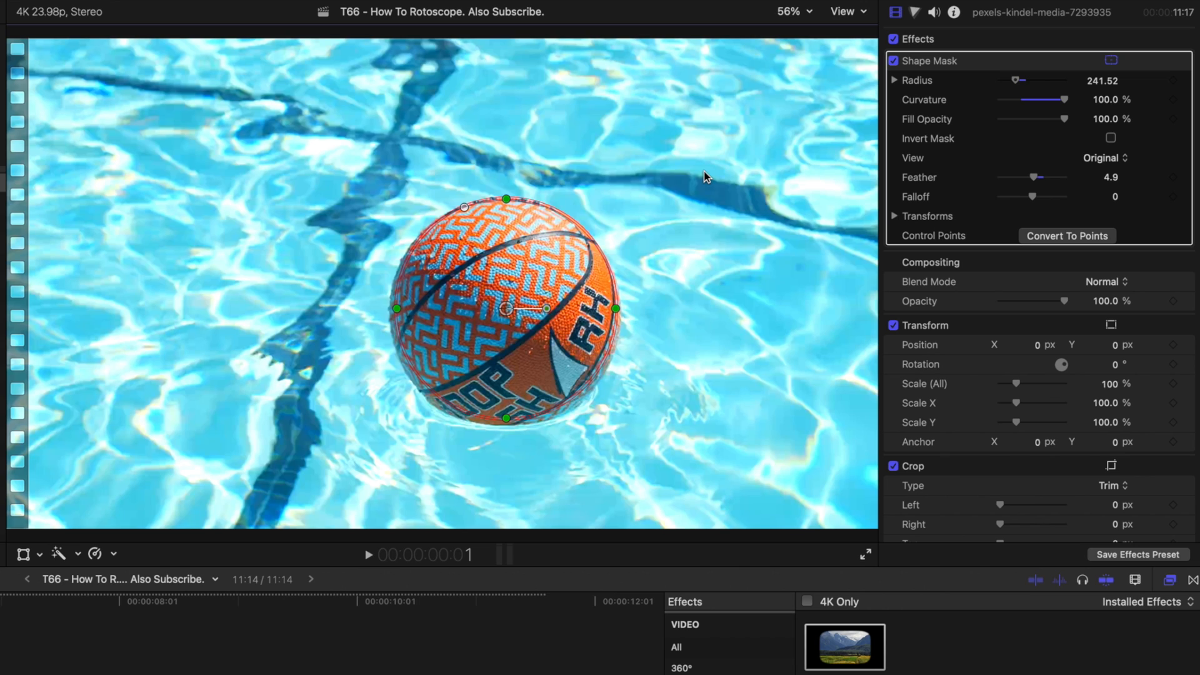
pyautogui.moveTo(513, 307)
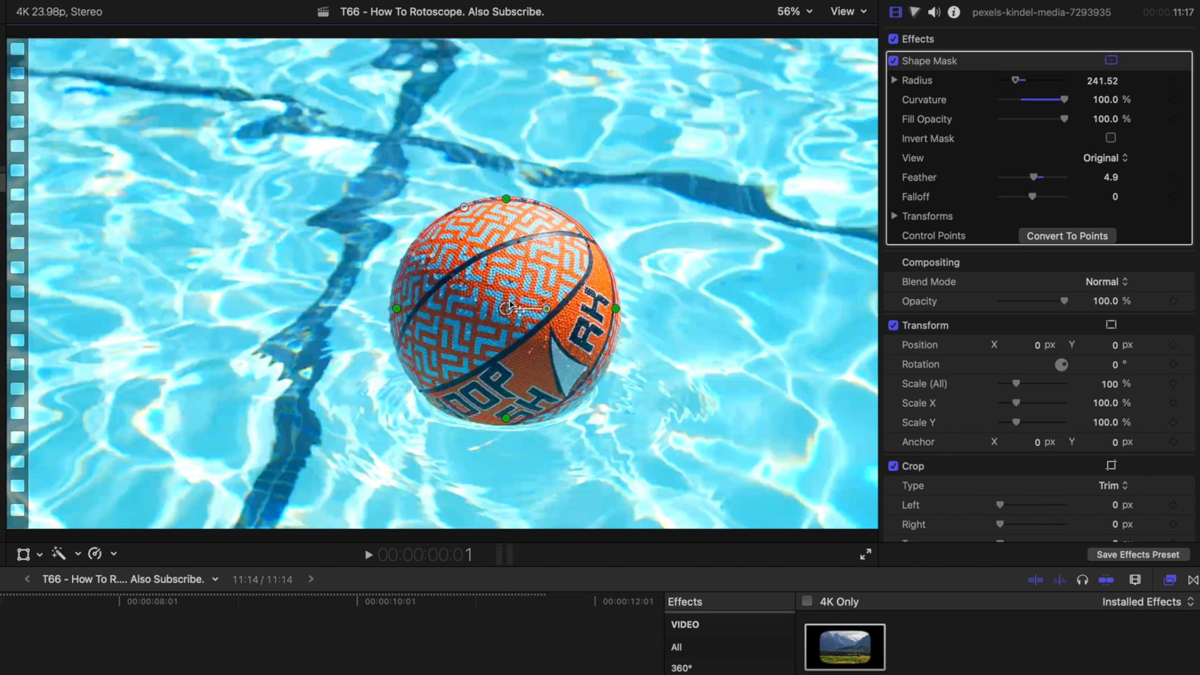
pyautogui.moveTo(503, 320)
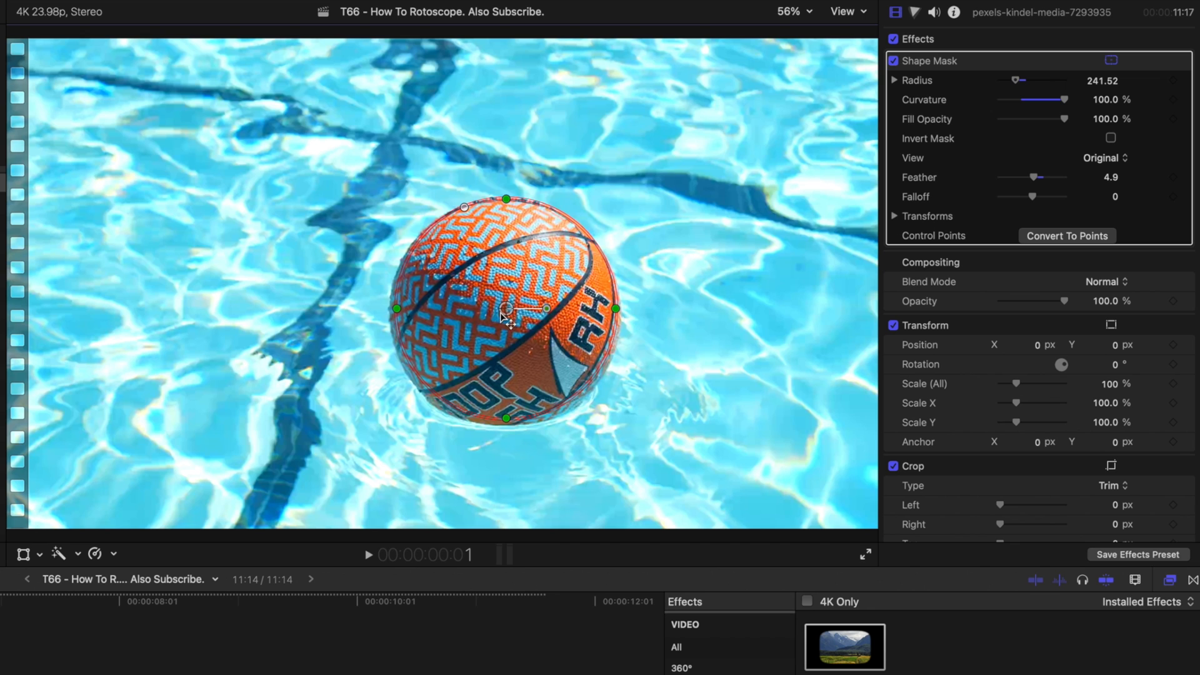
pyautogui.moveTo(1067, 241)
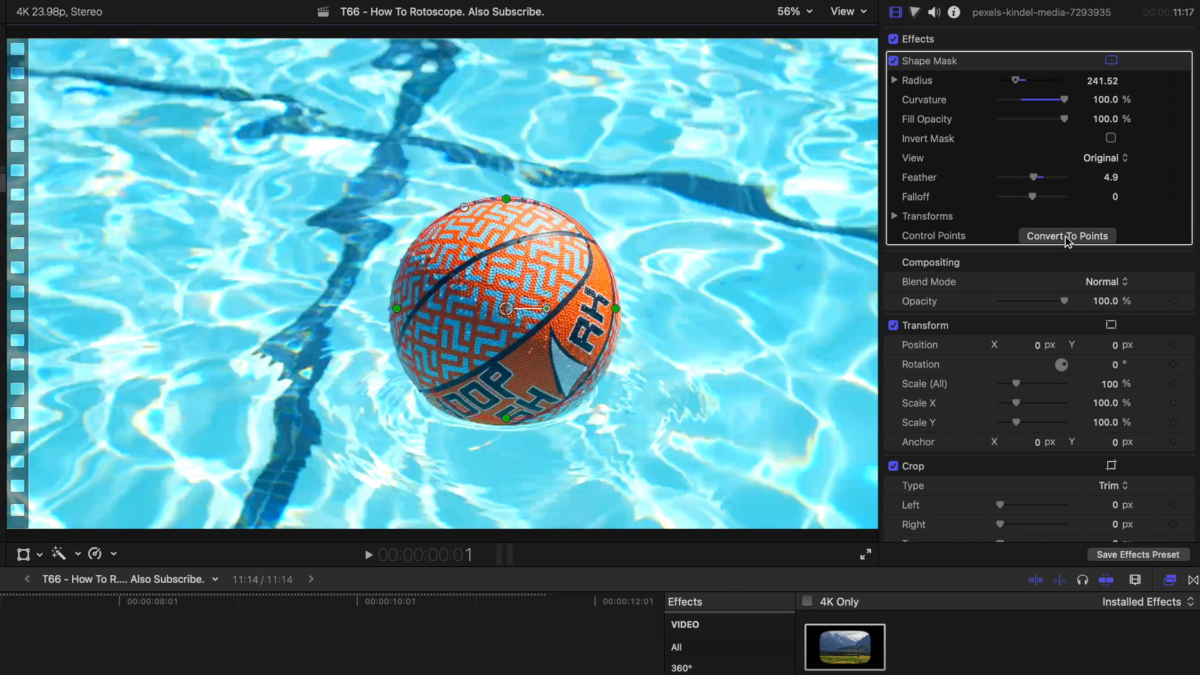
# Step: Convert the circular basketball mask to points and confirm the conversion to a Bezier draw mask
pyautogui.click(1066, 235)
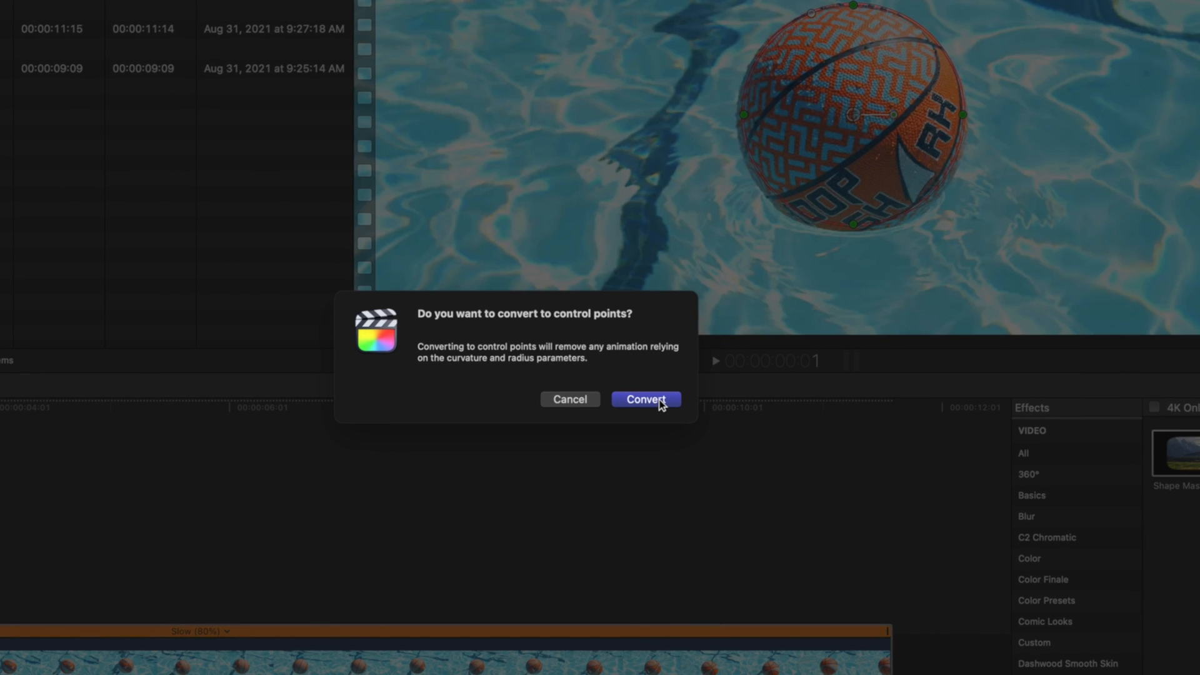
pyautogui.click(645, 399)
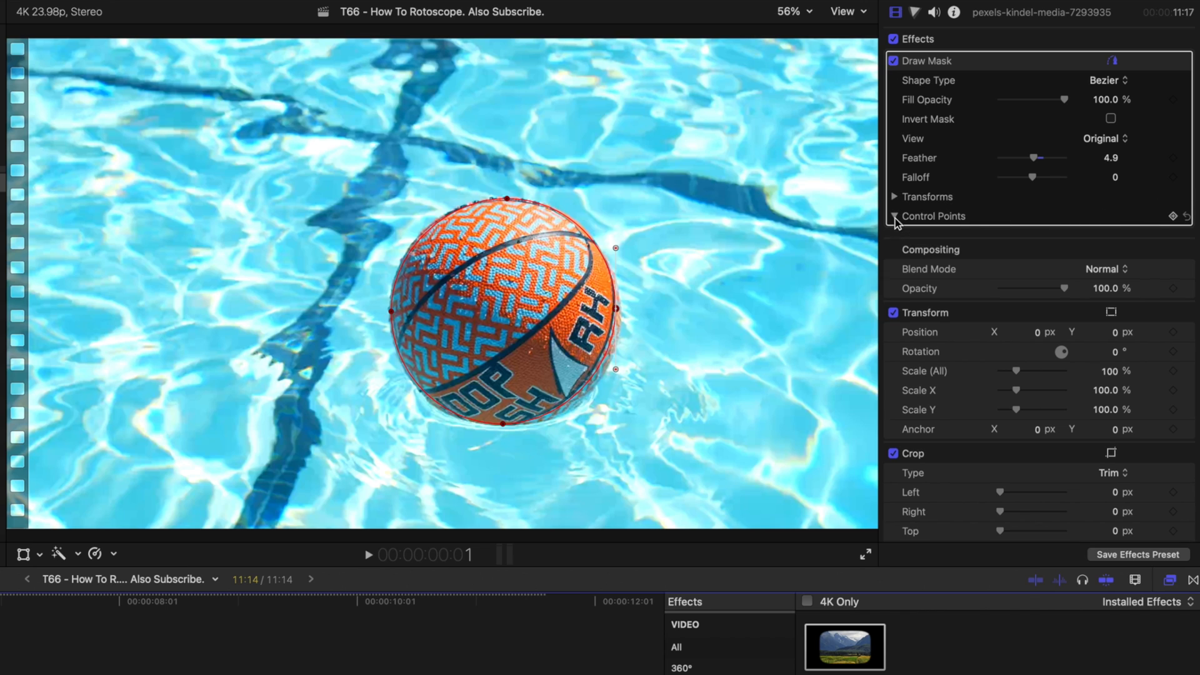
# Step: Expand the Draw Mask's Control Points, add a keyframe, and reveal its Transforms (position 141 by -55.2)
pyautogui.click(896, 216)
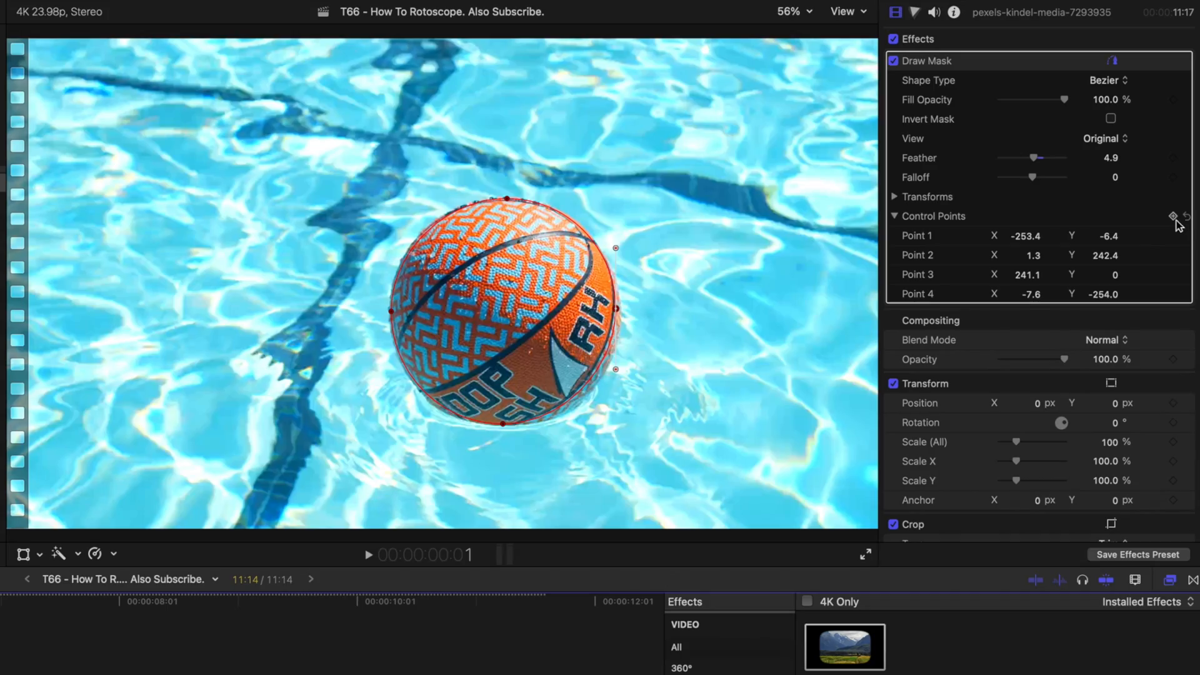
pyautogui.click(1170, 217)
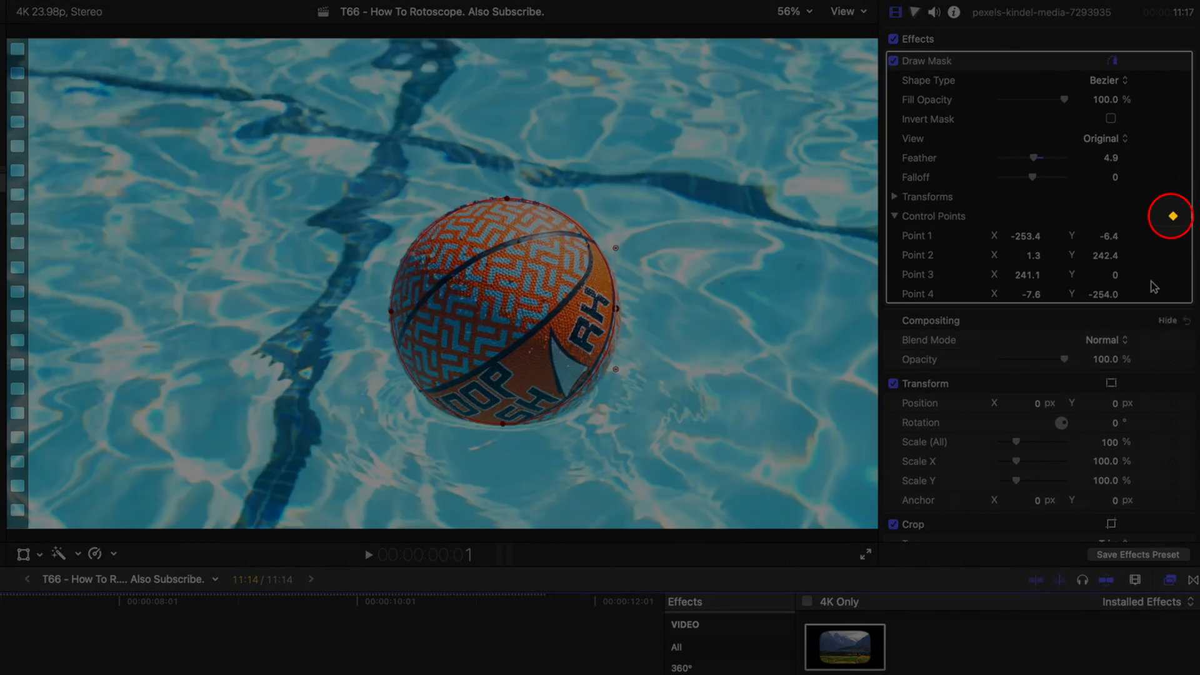
pyautogui.click(1171, 216)
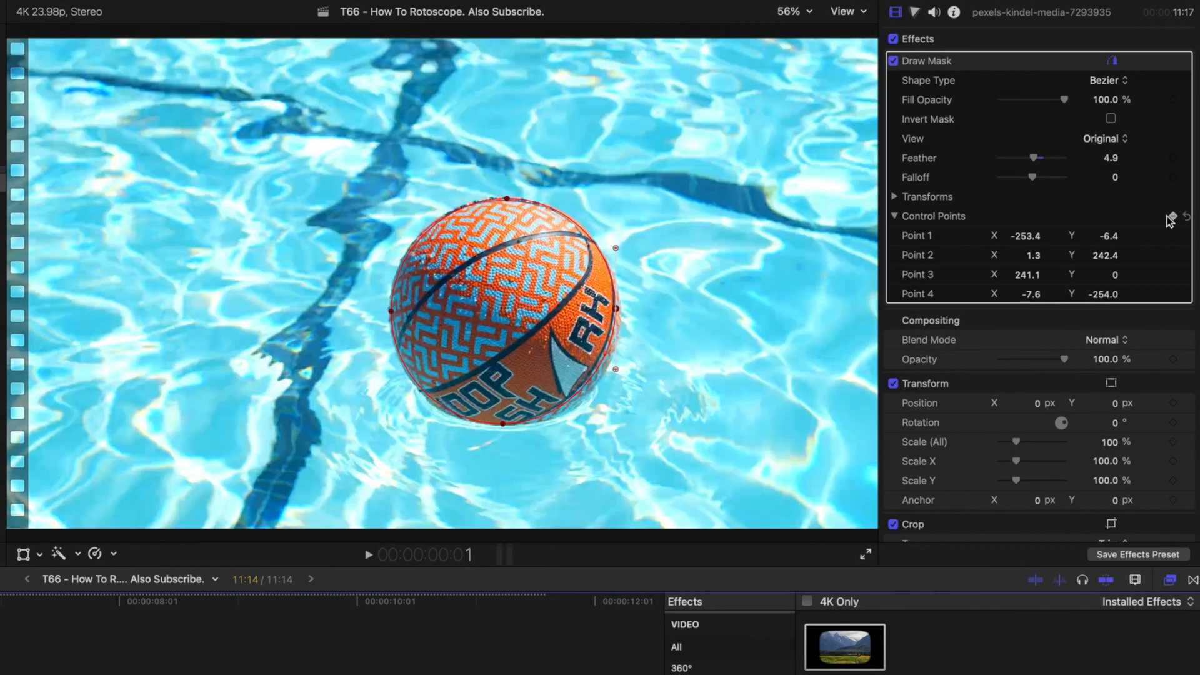
pyautogui.moveTo(1173, 218)
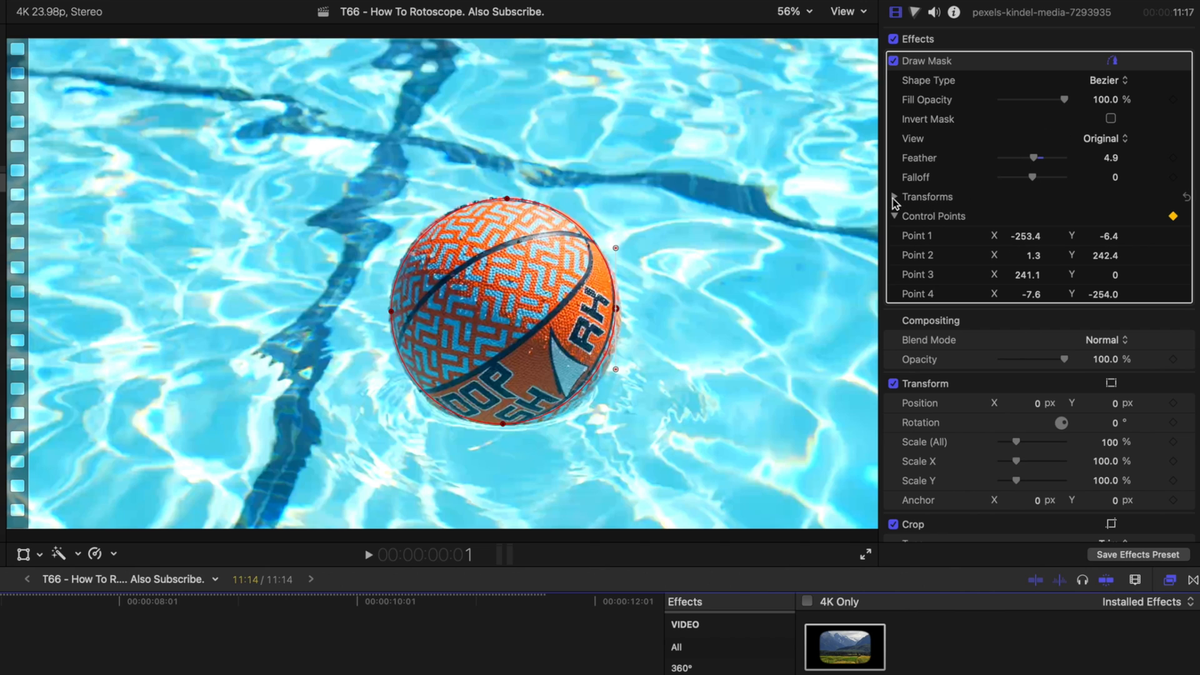
pyautogui.click(893, 197)
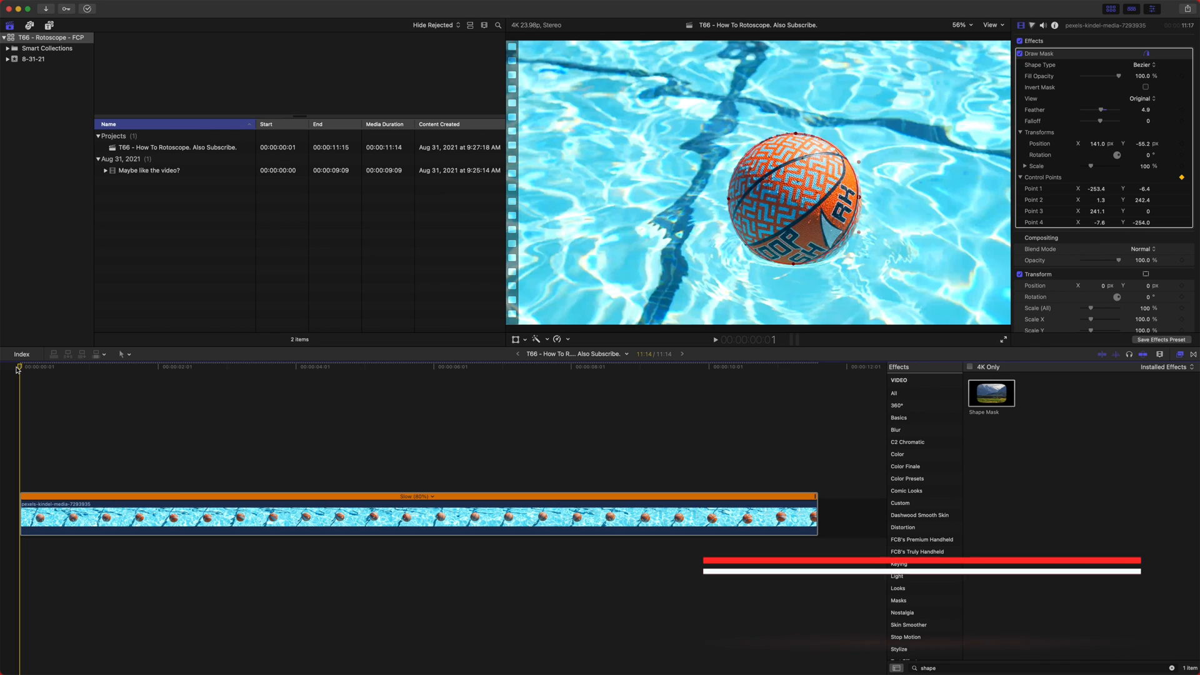
# Step: Step to later frames and drag the mask control points to fit the drifted ball, adding a keyframe
pyautogui.press('shift+right')
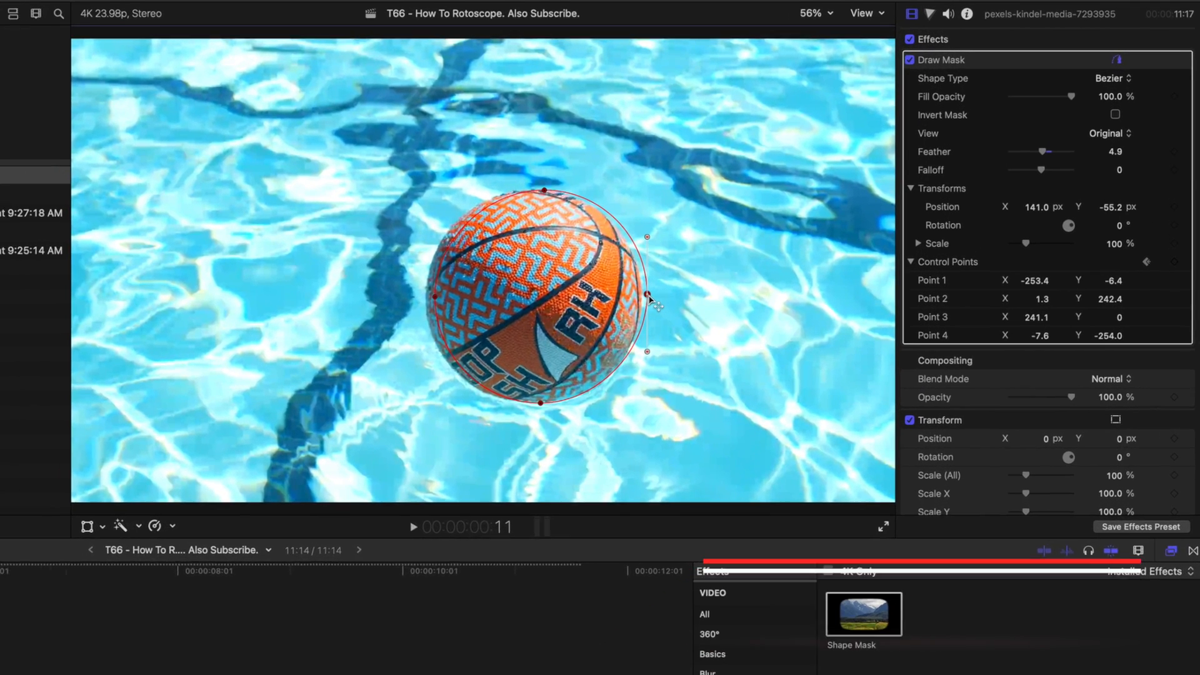
pyautogui.press('cmd+a')
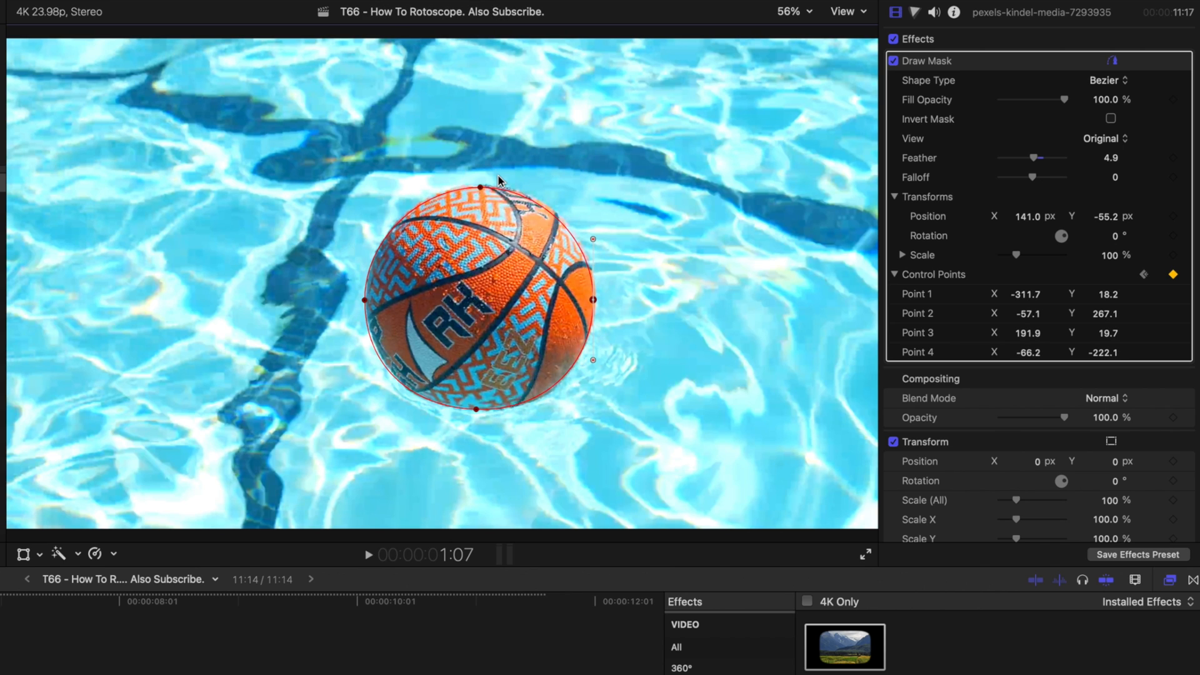
pyautogui.moveTo(733, 220)
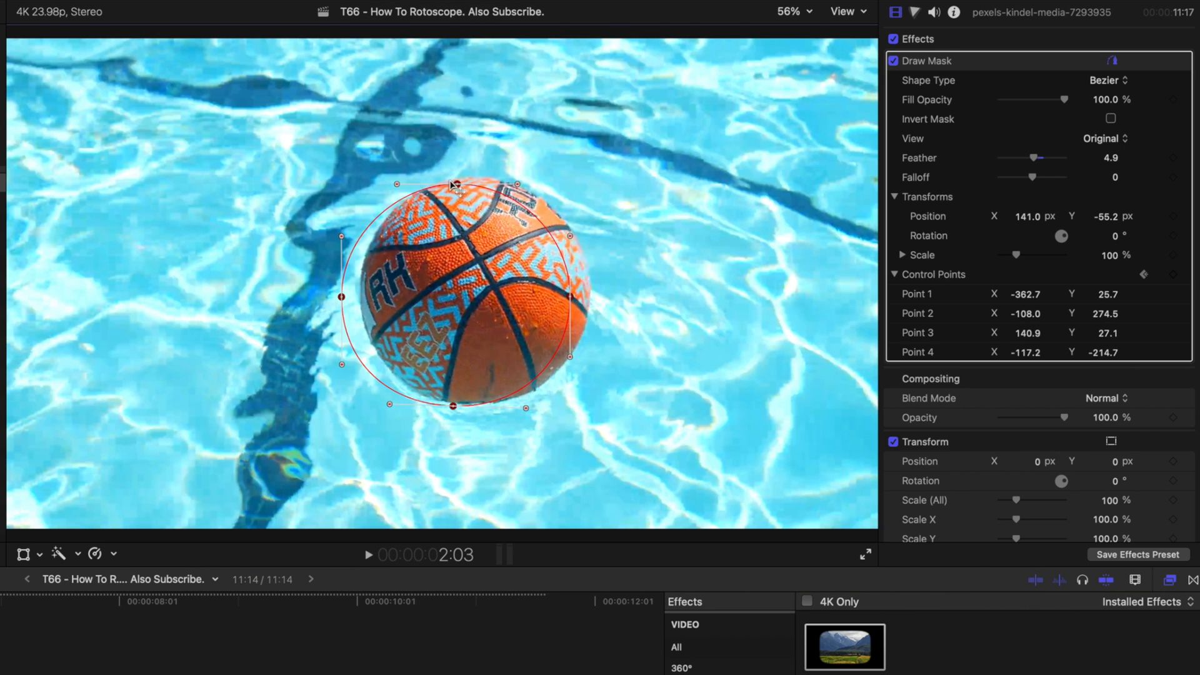
pyautogui.moveTo(451, 184); pyautogui.dragTo(473, 197)
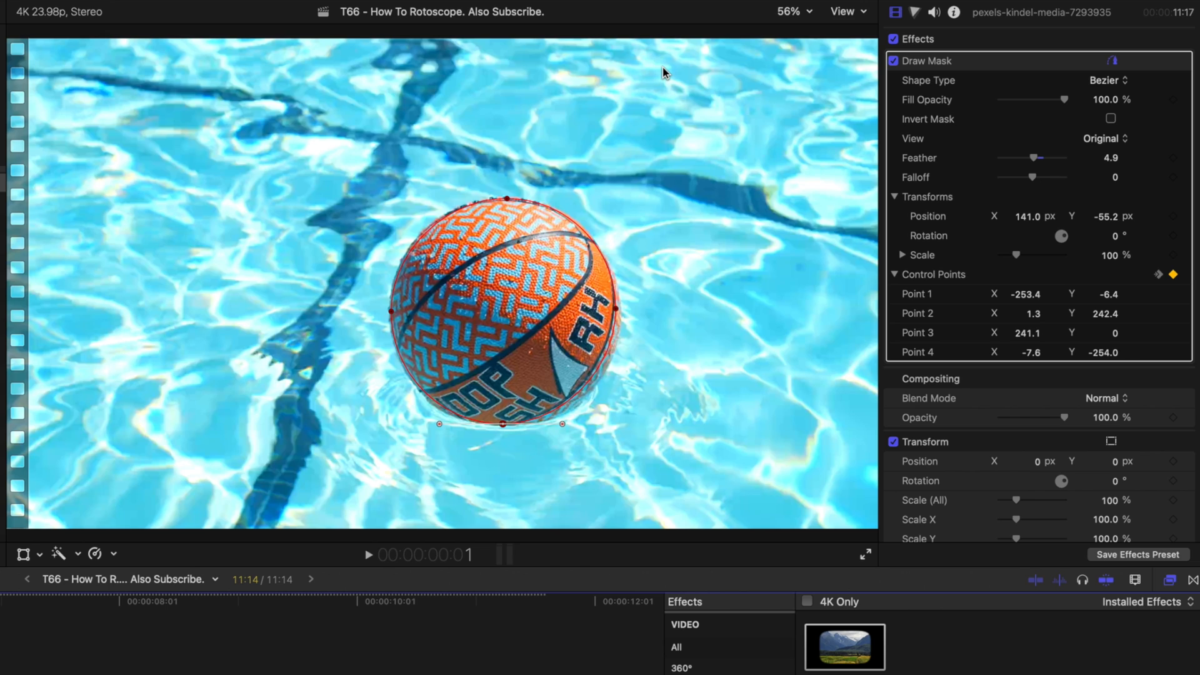
pyautogui.moveTo(931, 132)
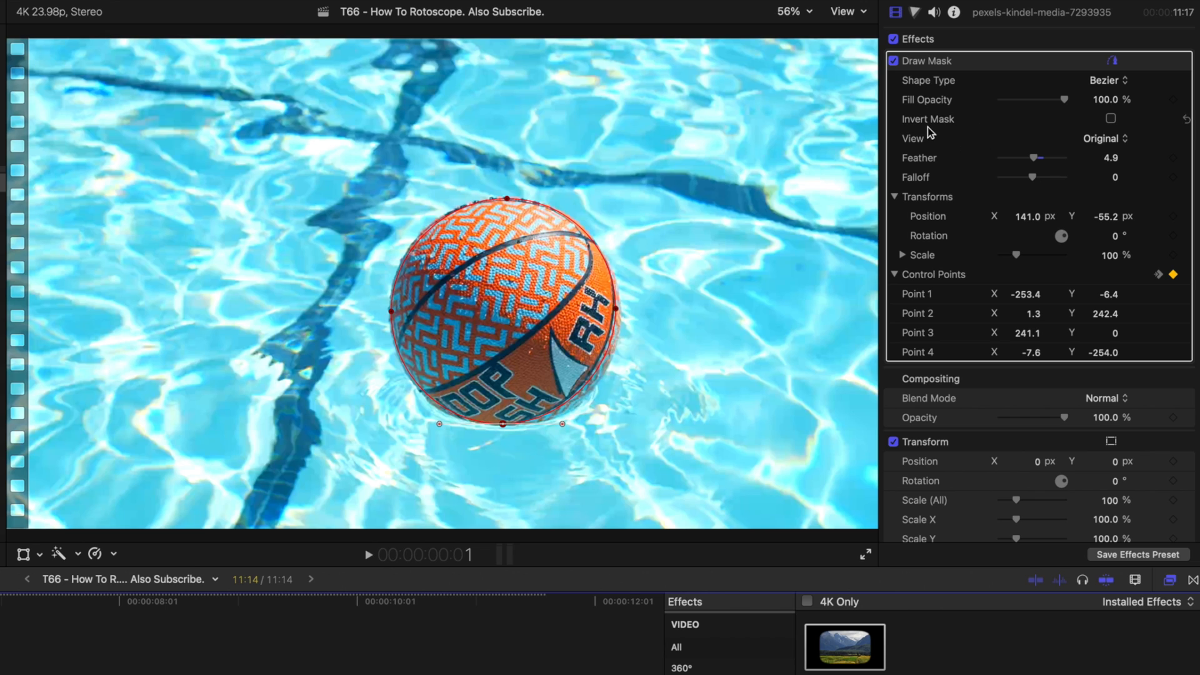
# Step: Set the Draw Mask View to Composite so only the ball shows against black
pyautogui.click(1106, 139)
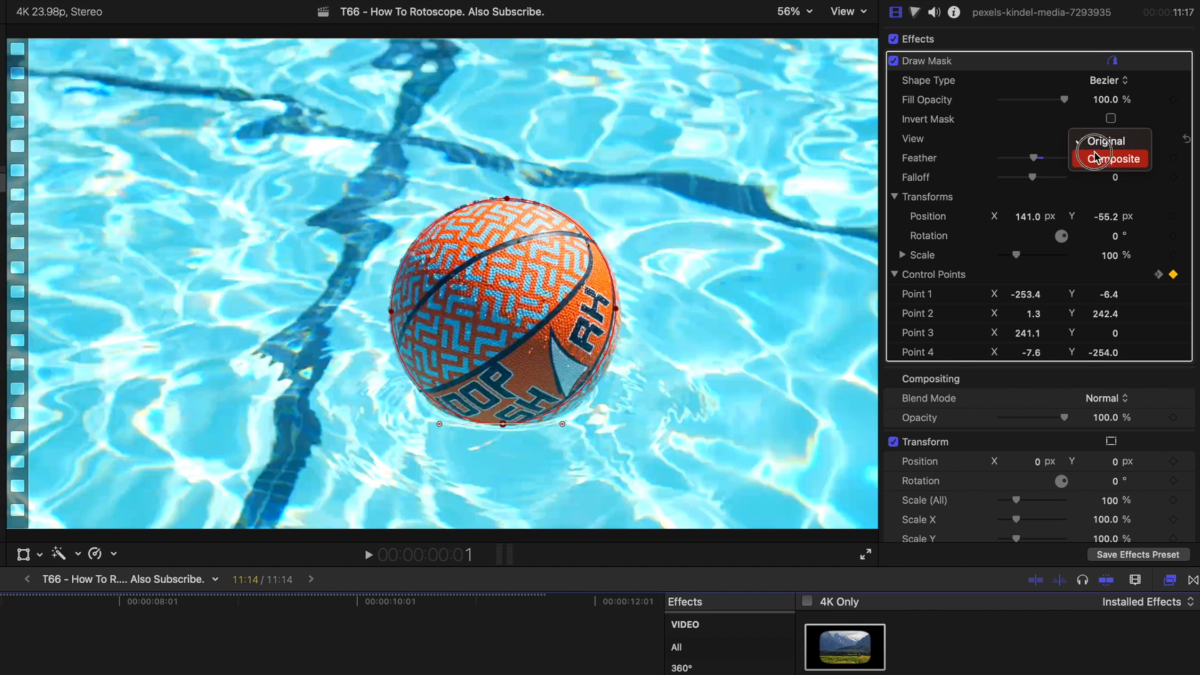
pyautogui.click(1121, 159)
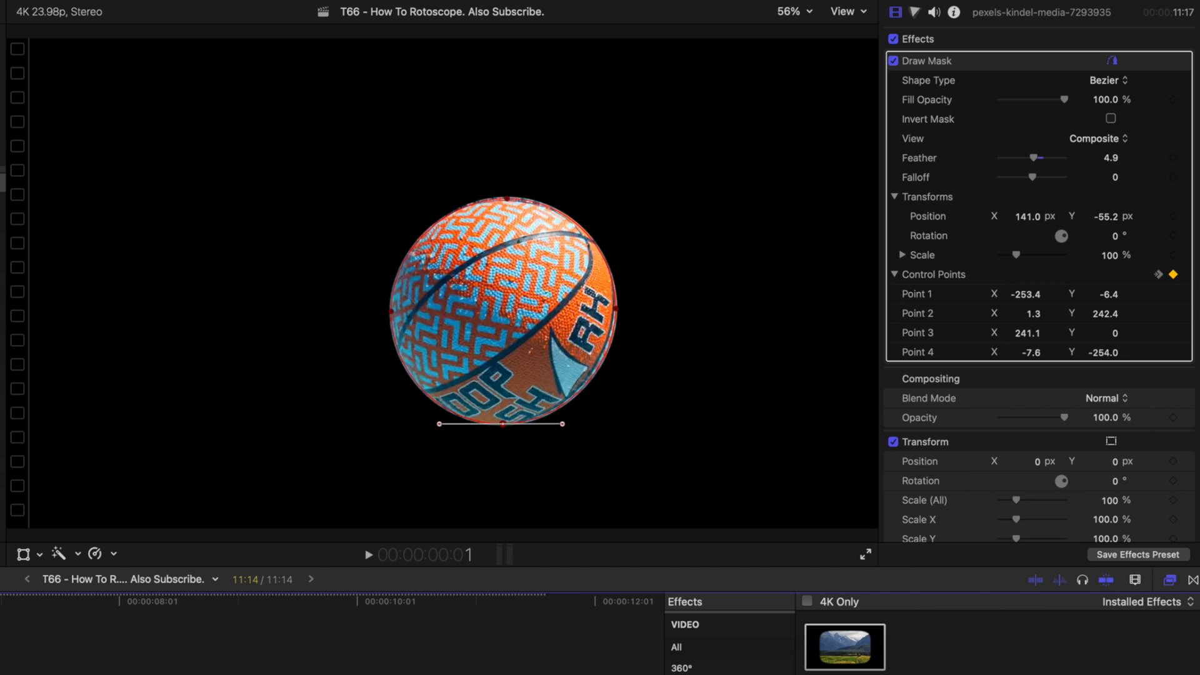
# Step: Adjust the Draw Mask Feather to -11 to tighten the mask edge on the rolling ball
pyautogui.click(368, 555)
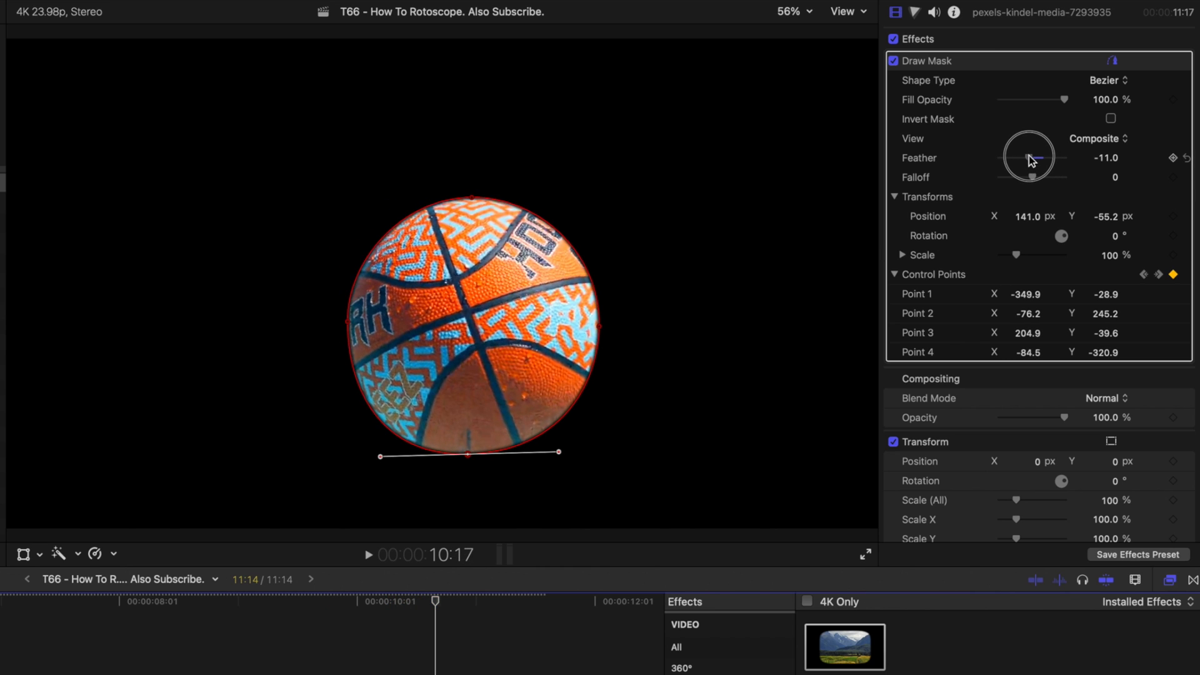
pyautogui.click(368, 555)
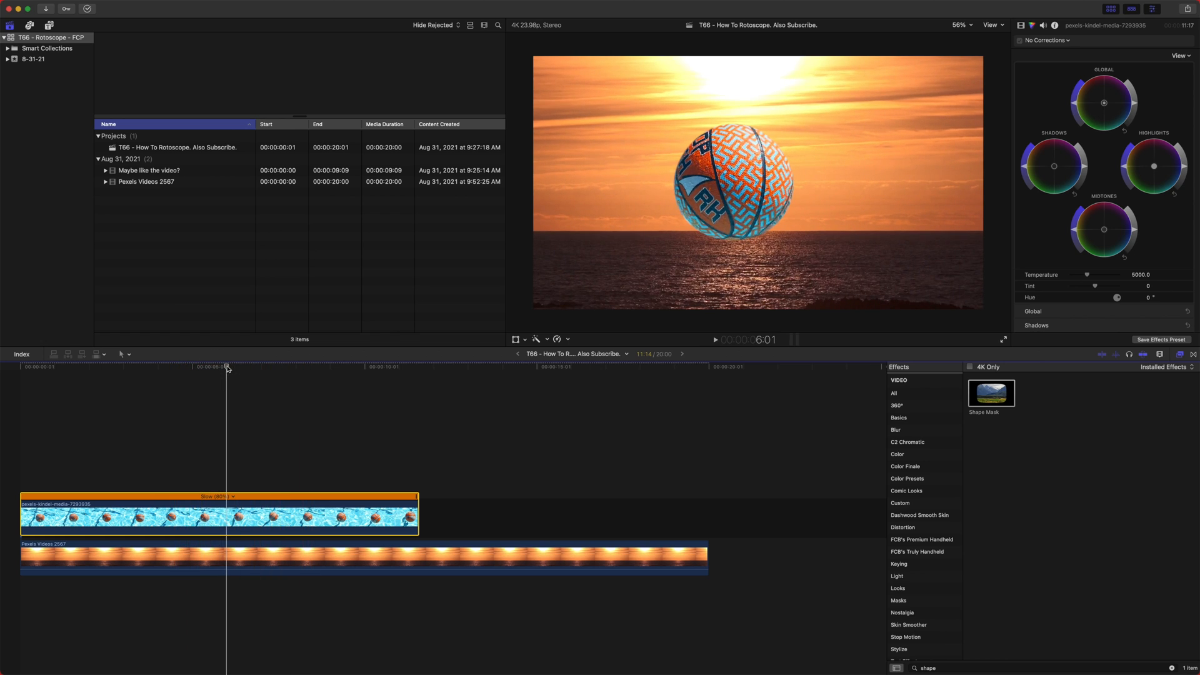
# Step: Run Match Color on the basketball clip against a sunset frame and apply the match
pyautogui.click(536, 339)
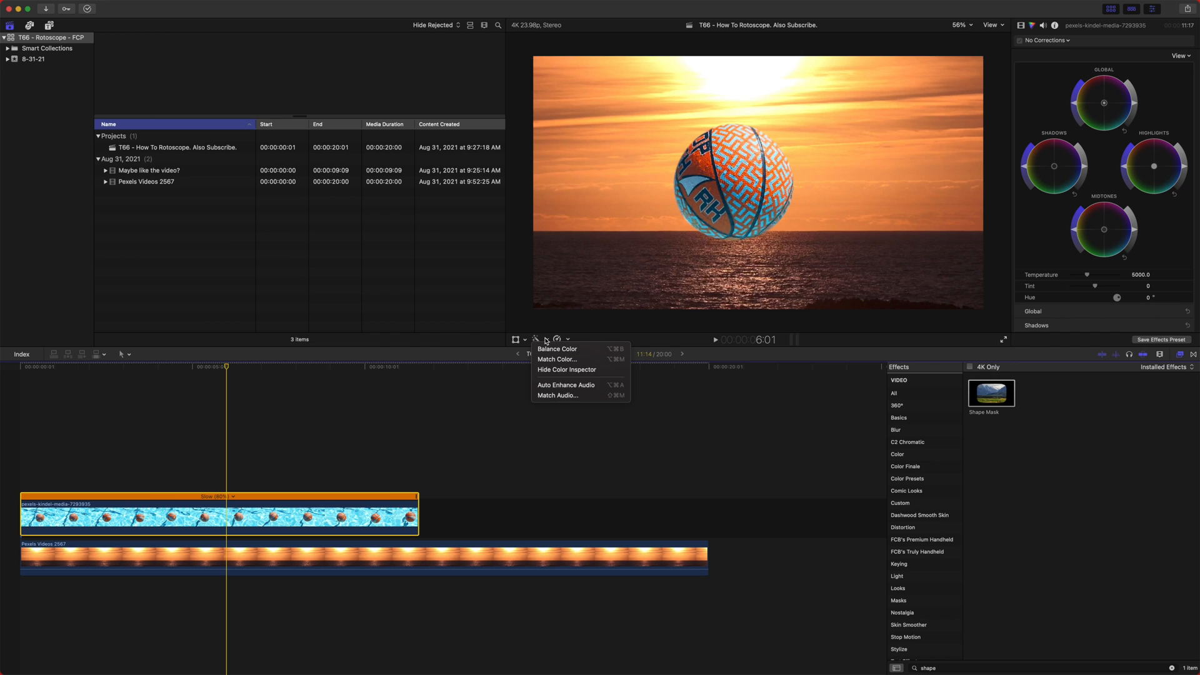
pyautogui.click(558, 359)
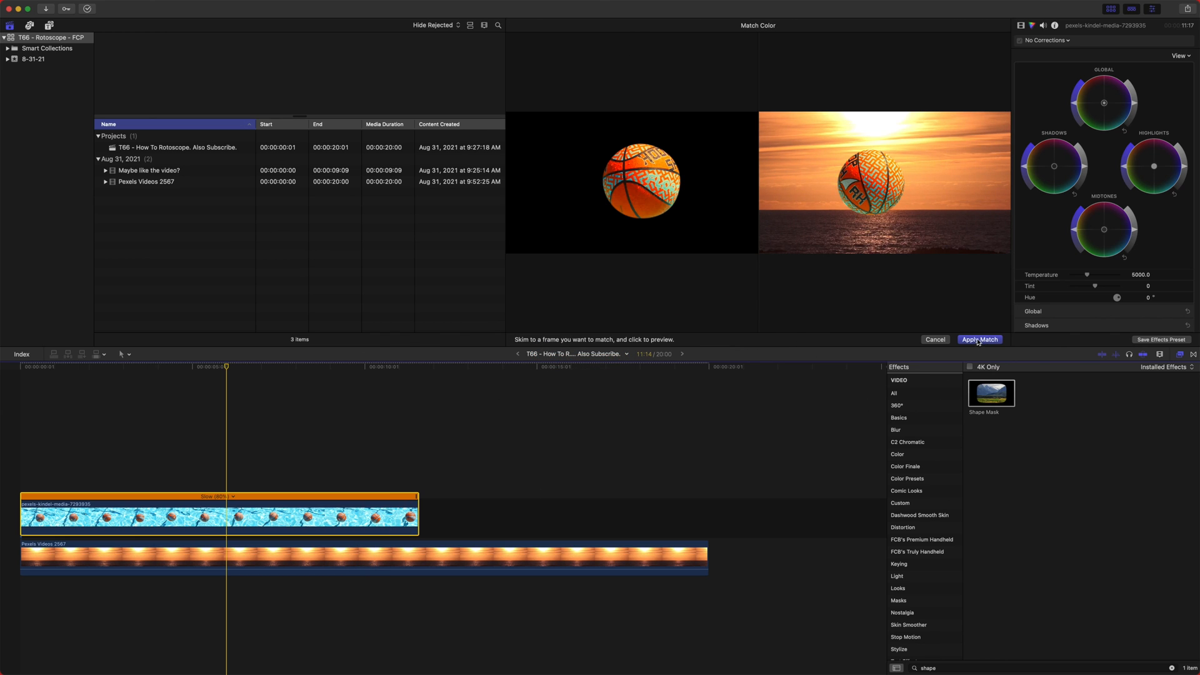
pyautogui.click(980, 339)
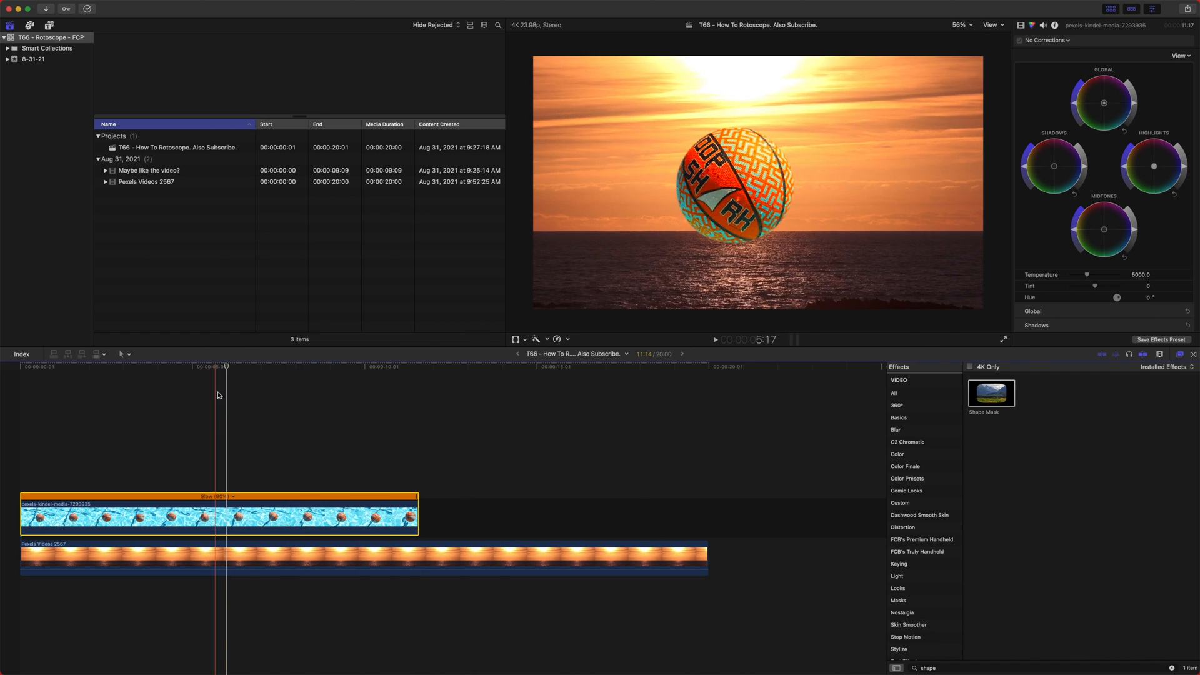
pyautogui.click(94, 379)
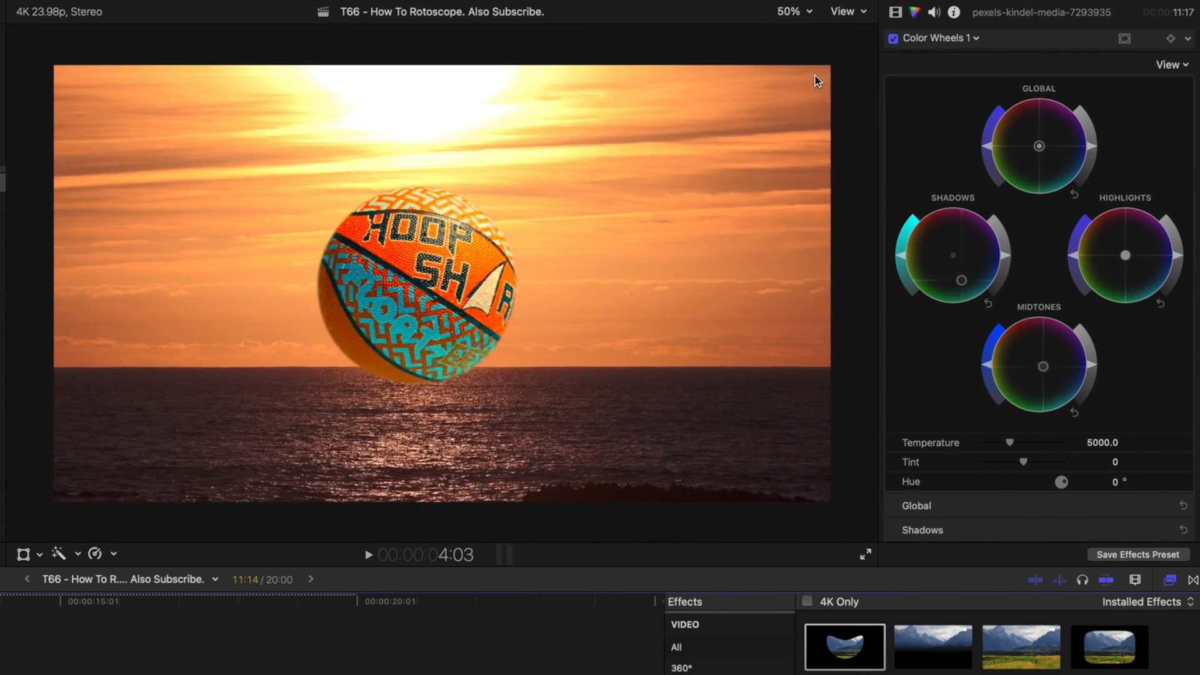
# Step: Add a second Draw Mask and outline a kite-shaped patch of the ball in the viewer
pyautogui.click(896, 12)
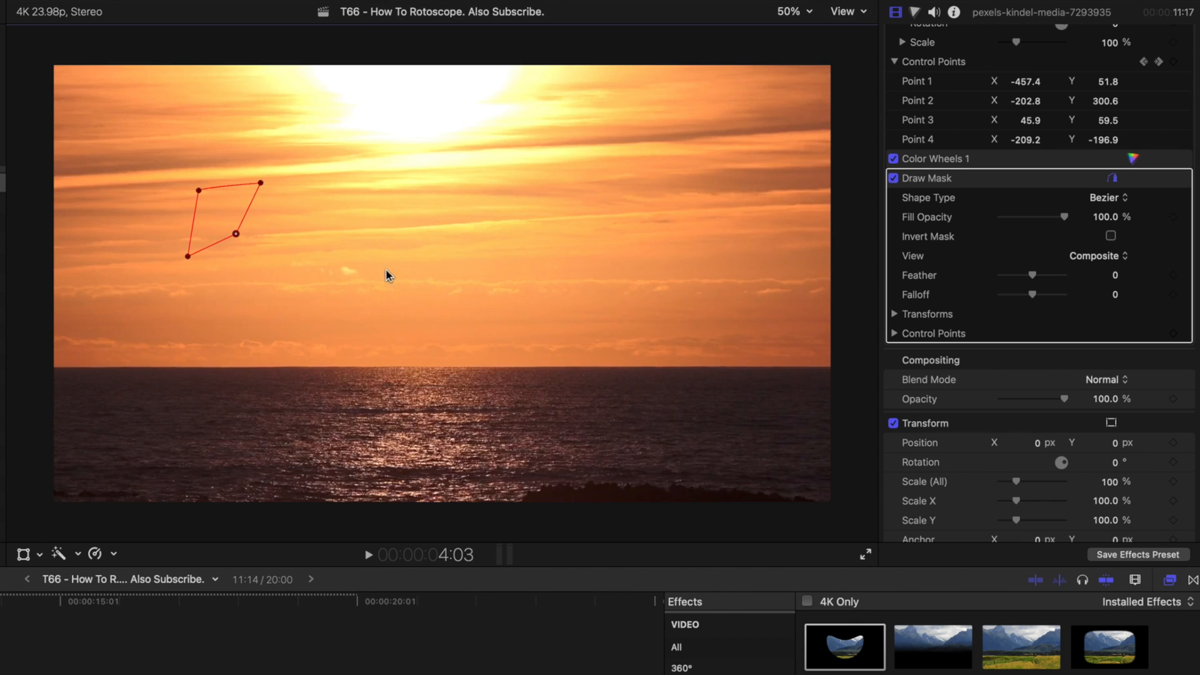
pyautogui.moveTo(263, 184)
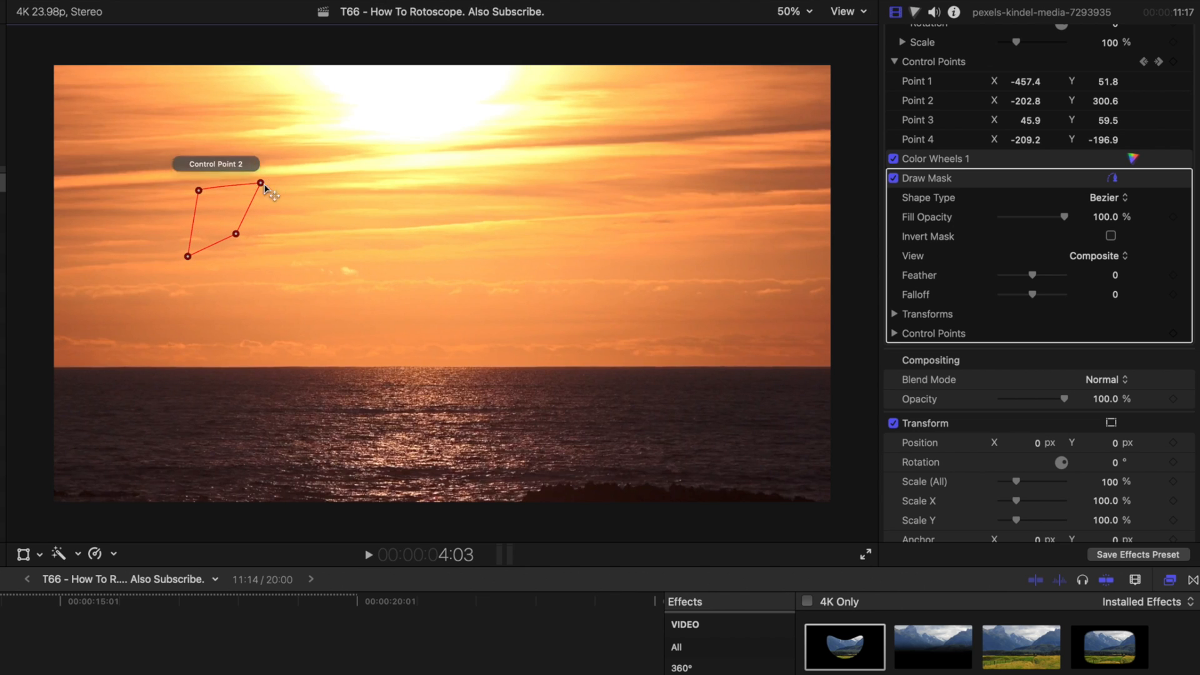
pyautogui.moveTo(237, 238)
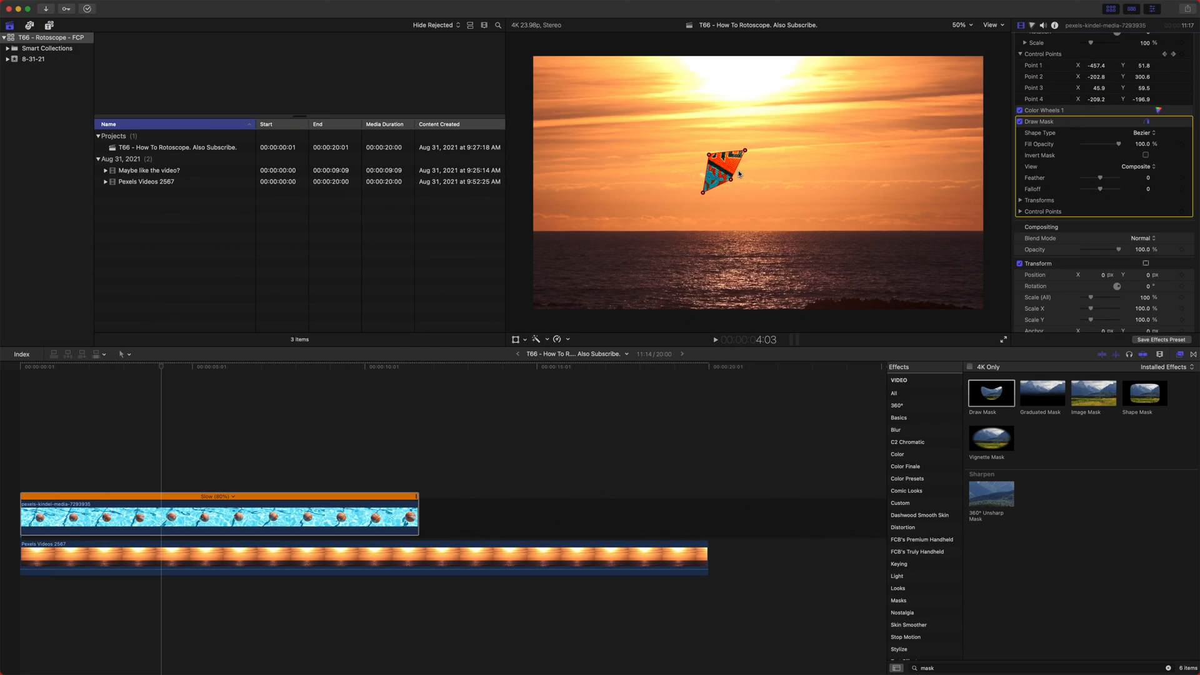
pyautogui.scroll(-3)
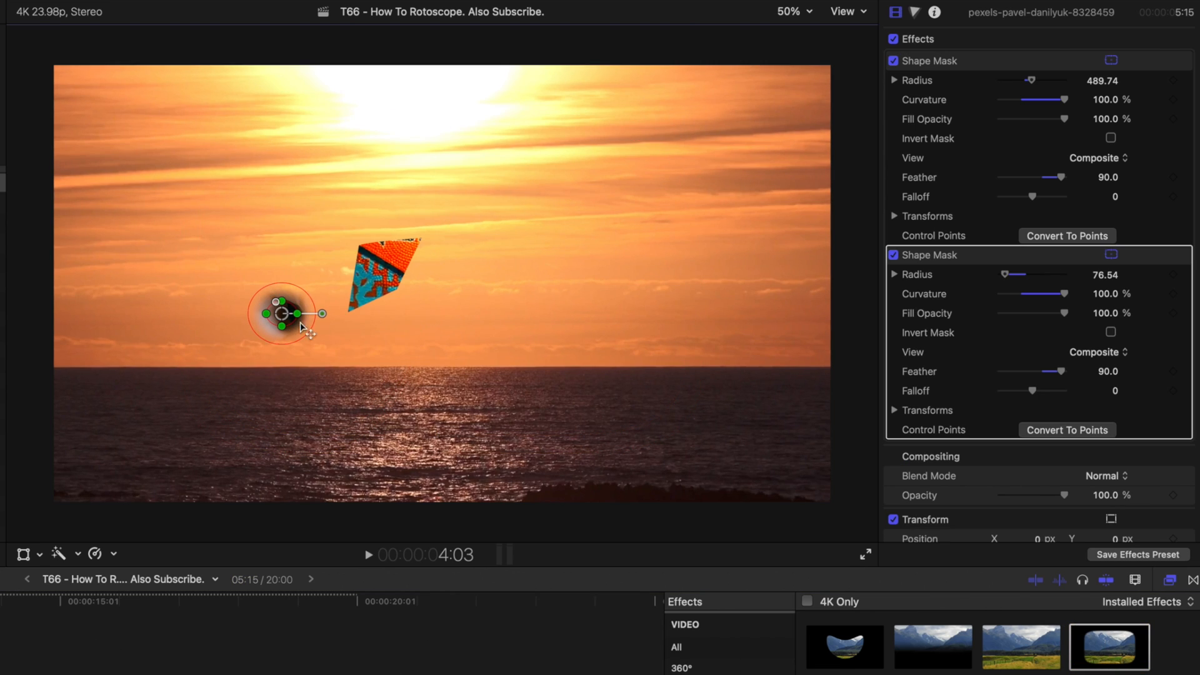
# Step: Position the second Shape Mask over the donut hole, invert it and feather it to 31
pyautogui.click(1111, 333)
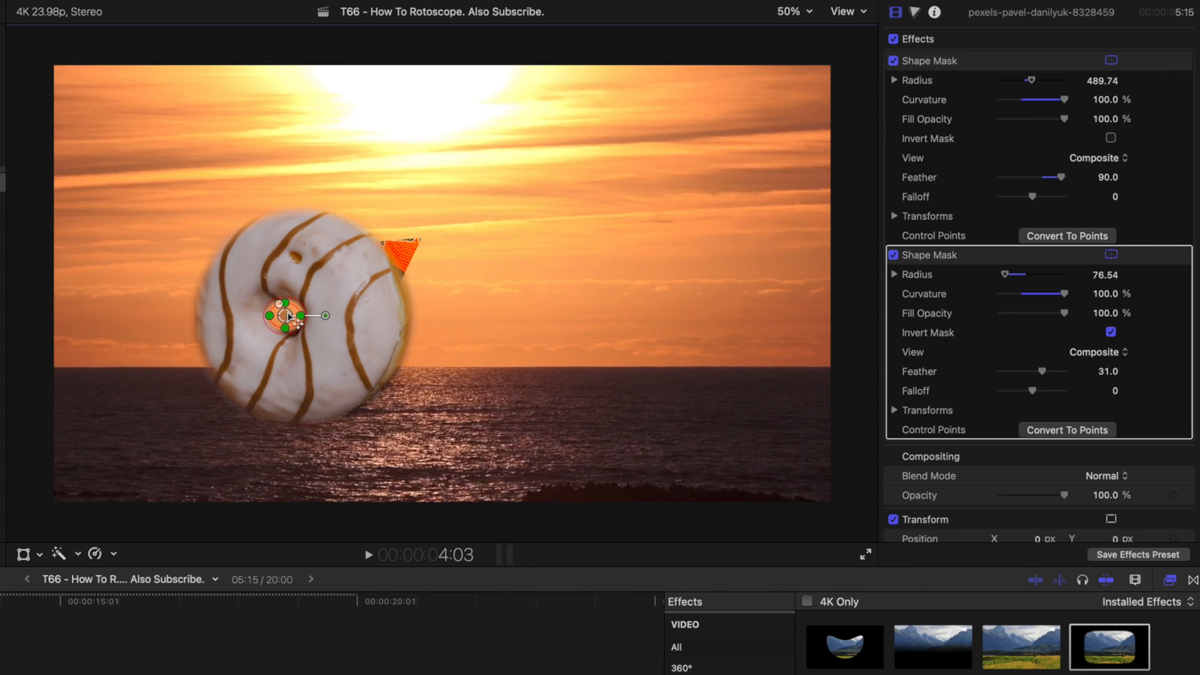
pyautogui.moveTo(311, 272)
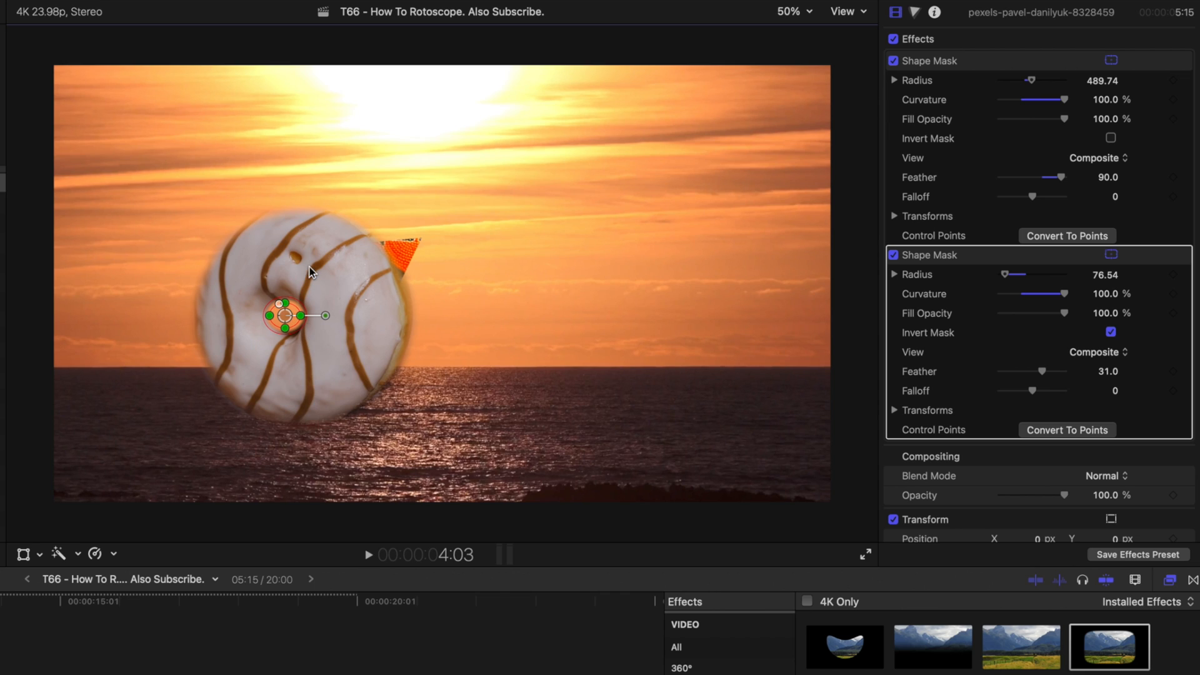
pyautogui.moveTo(1069, 253)
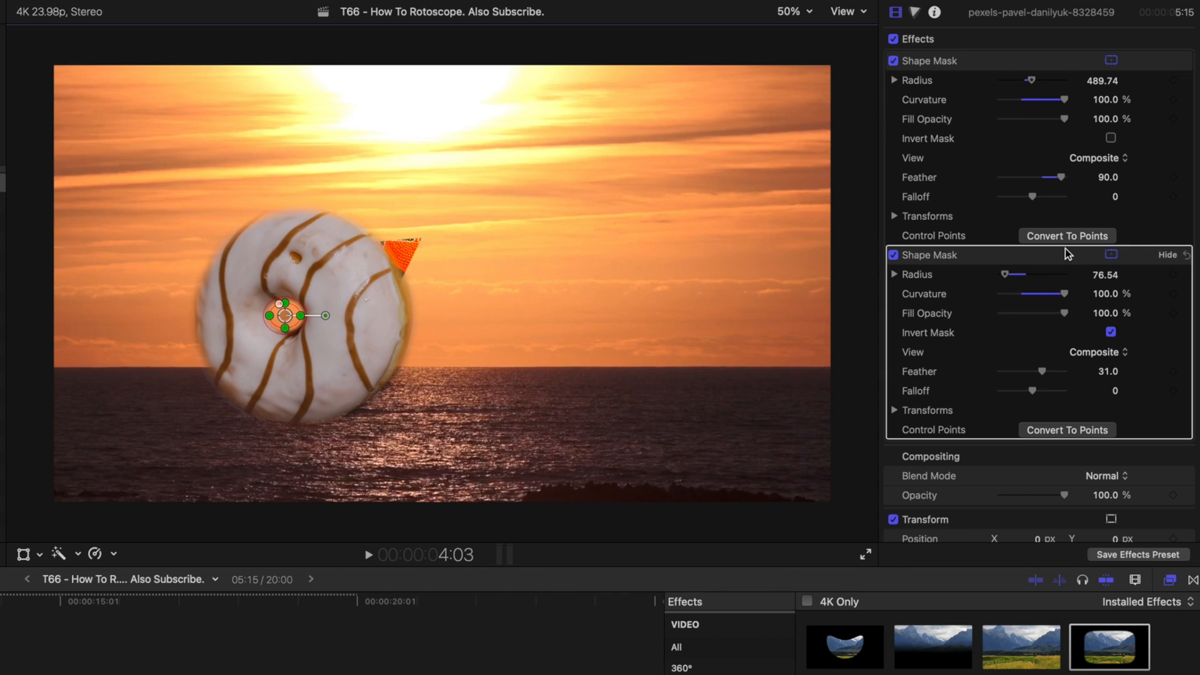